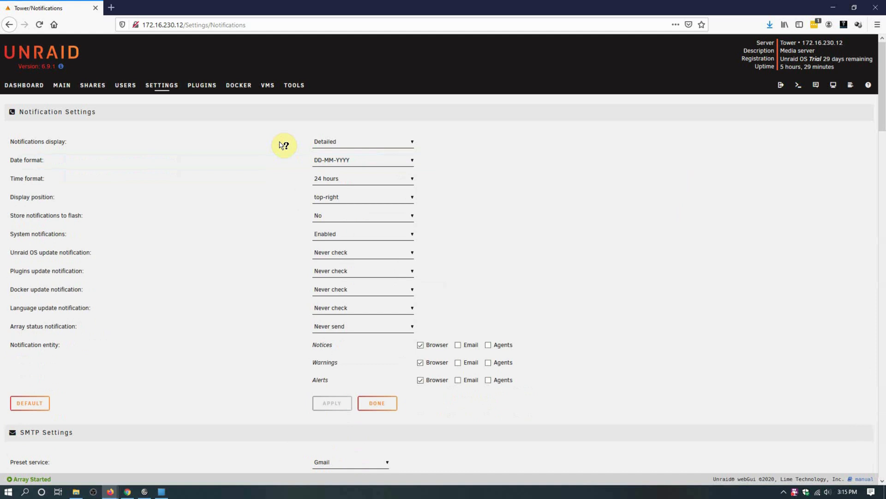
# Step: Set Unraid OS, plugin and Docker update checks to 'Check once a day', keeping Array status at 'Never send'
pyautogui.click(362, 270)
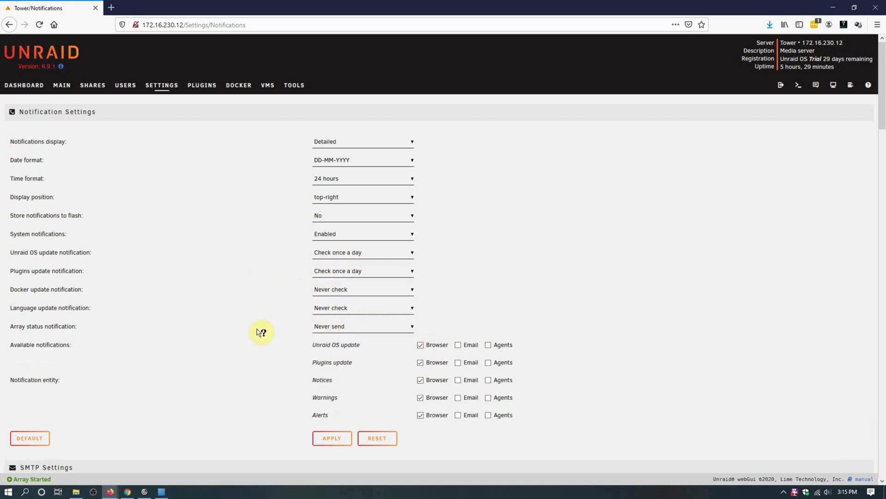
pyautogui.click(362, 326)
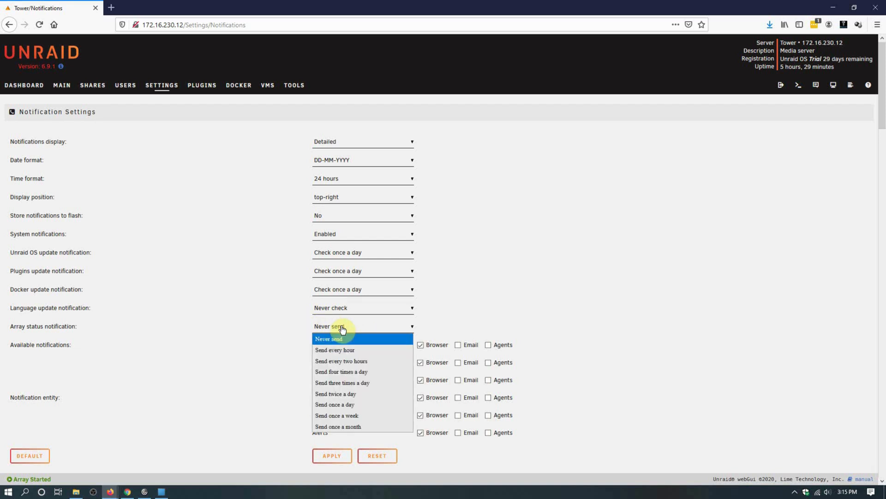
pyautogui.click(337, 338)
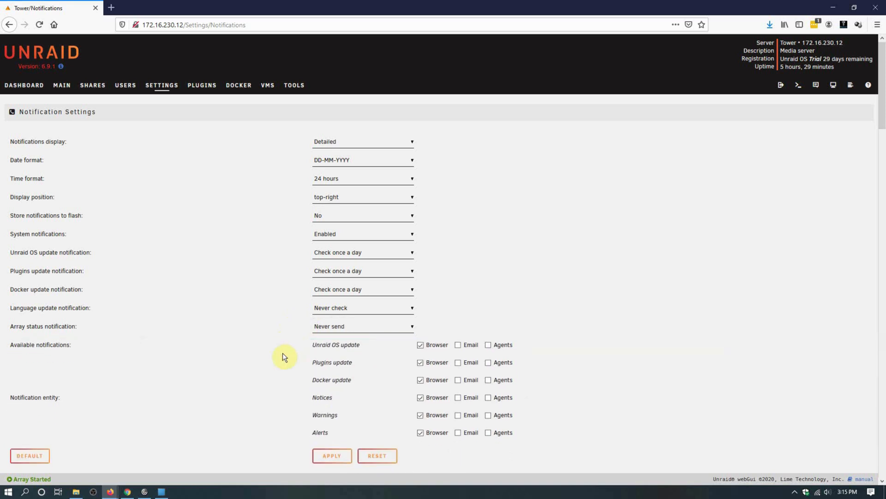
# Step: Scroll down the Notification Settings page past the email and agent checkboxes
pyautogui.scroll(-3)
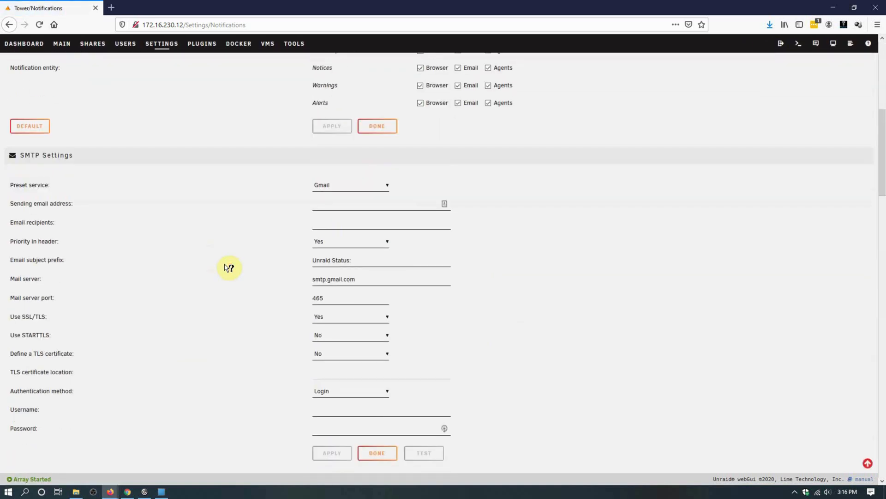
pyautogui.scroll(-3)
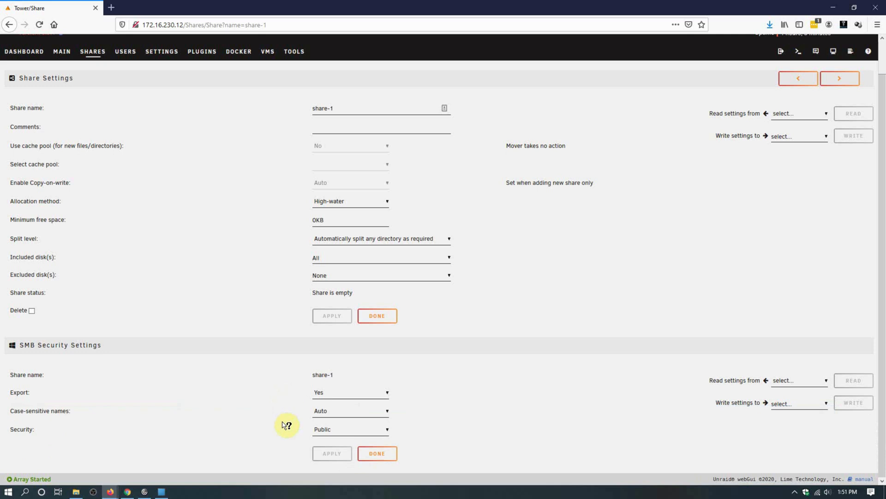
# Step: Load share-2's settings with the next-share arrow in Share Settings
pyautogui.click(839, 78)
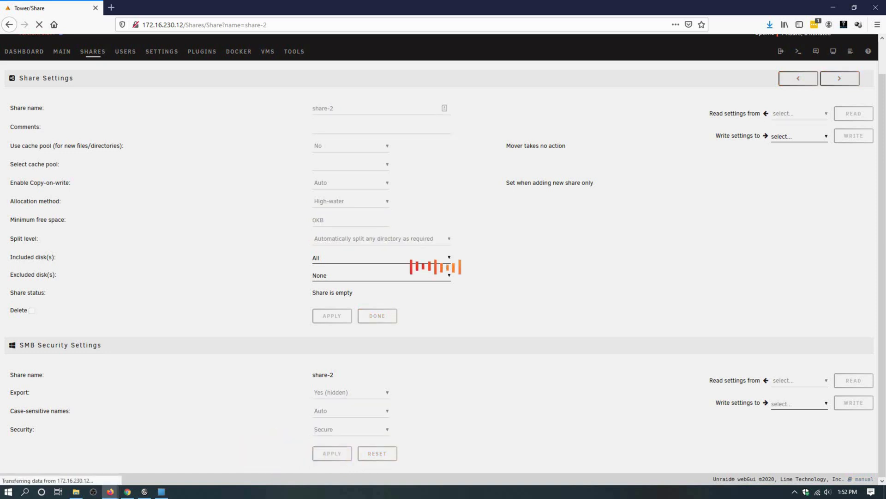